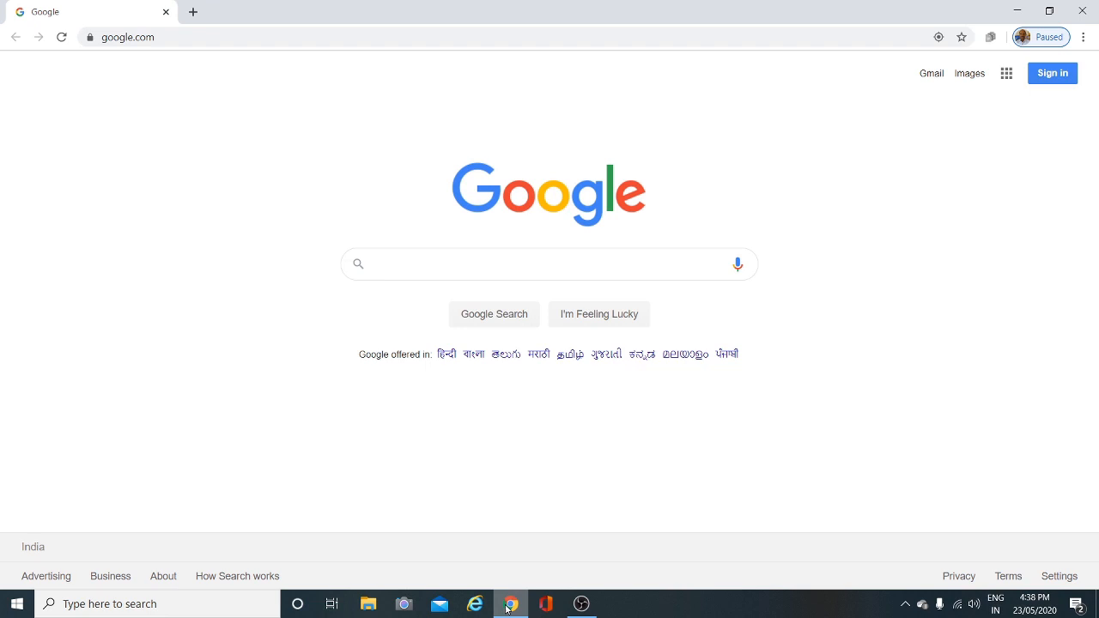
Step: Enter 'calomel' in the search box and run the 'calomel electrode' suggestion
click(550, 265)
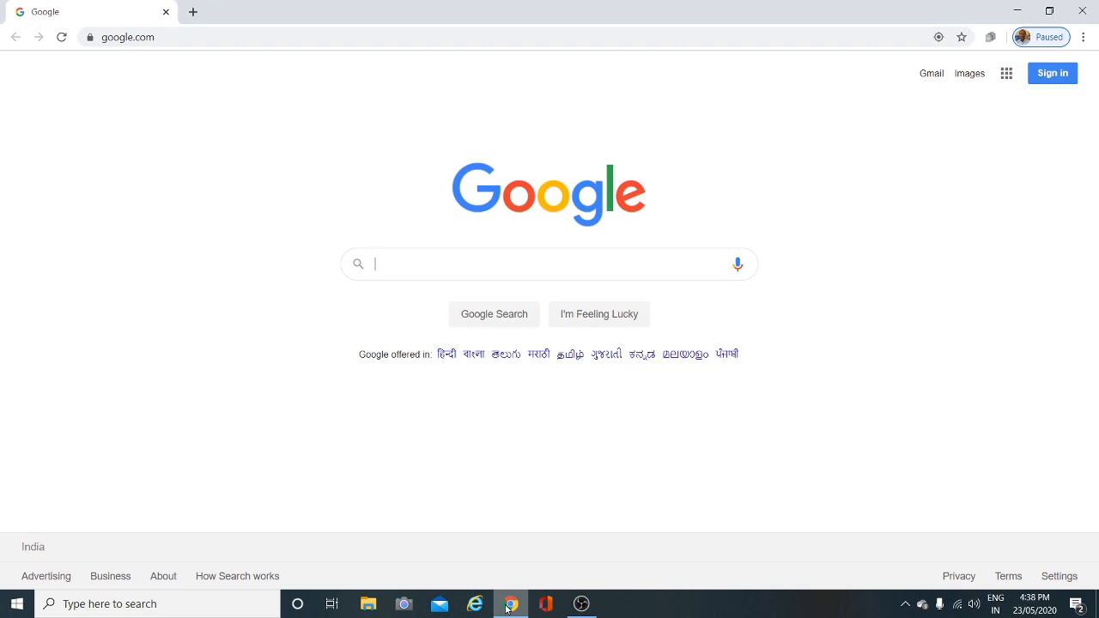
mouse_move(151, 292)
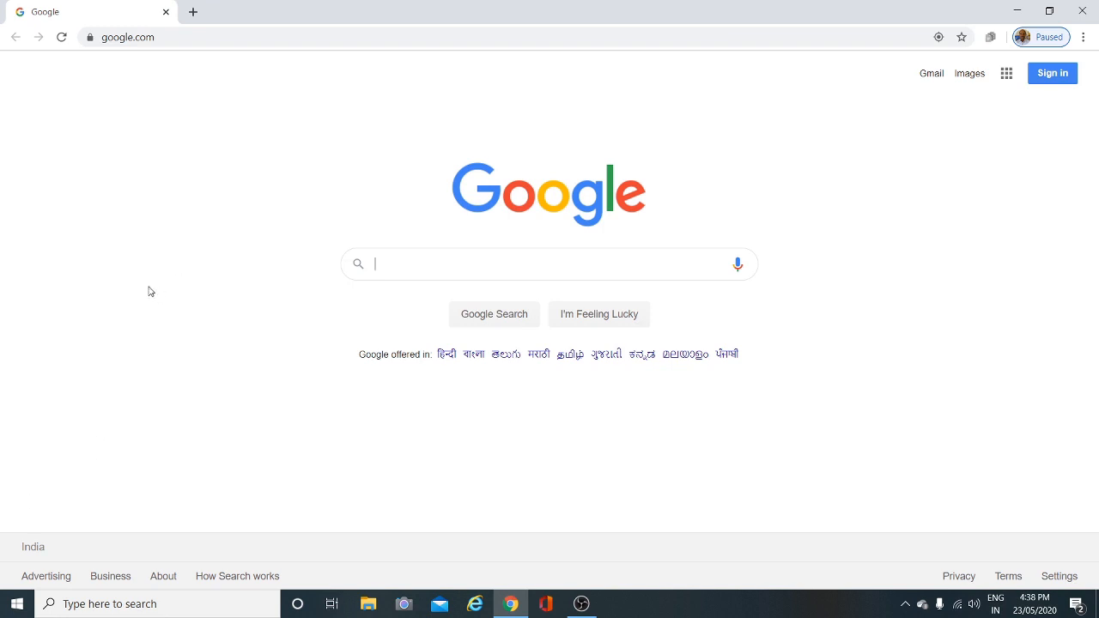
mouse_move(232, 308)
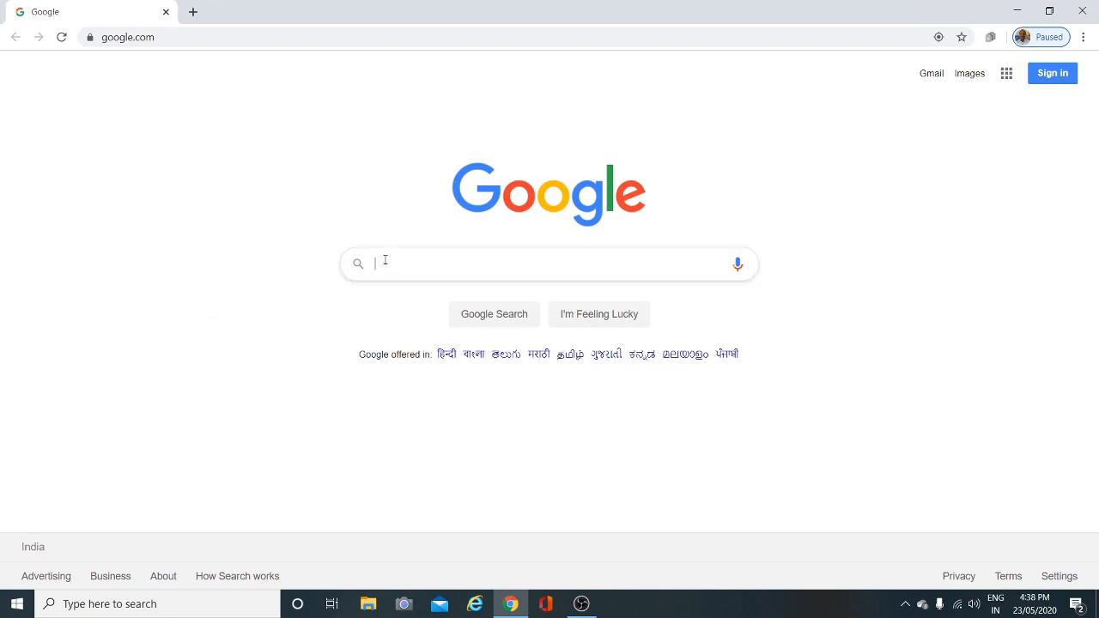
click(549, 264)
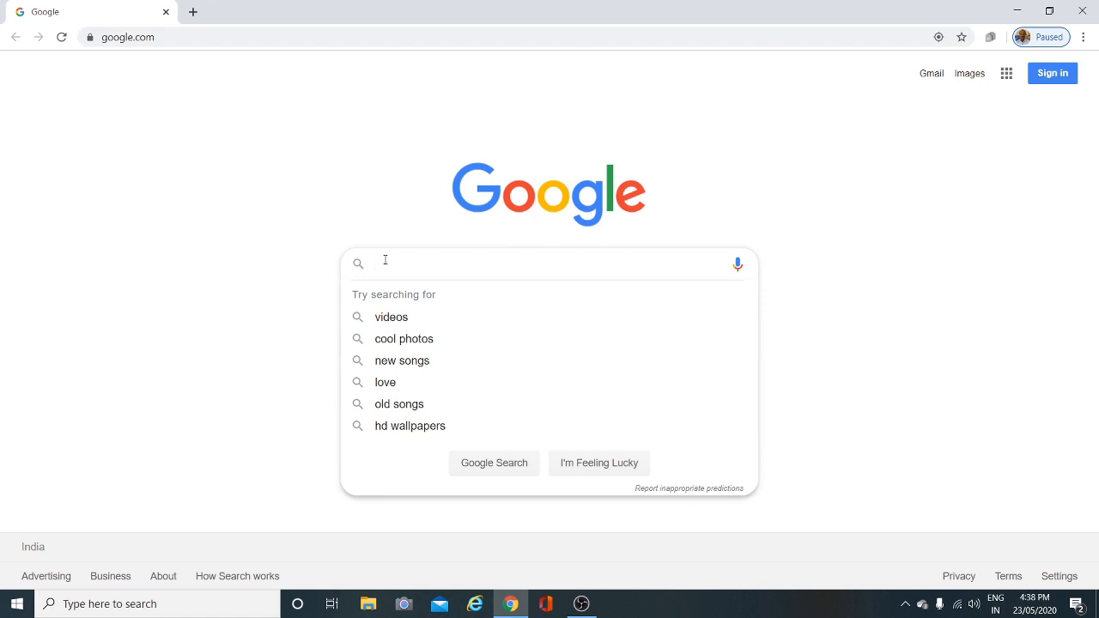
text(c)
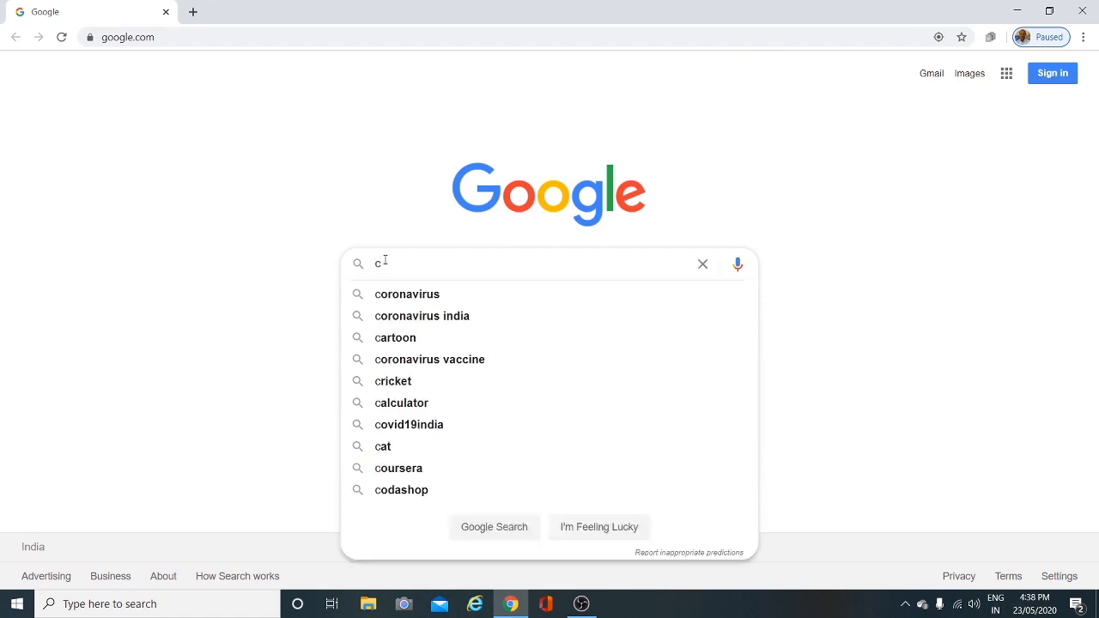
text(alo)
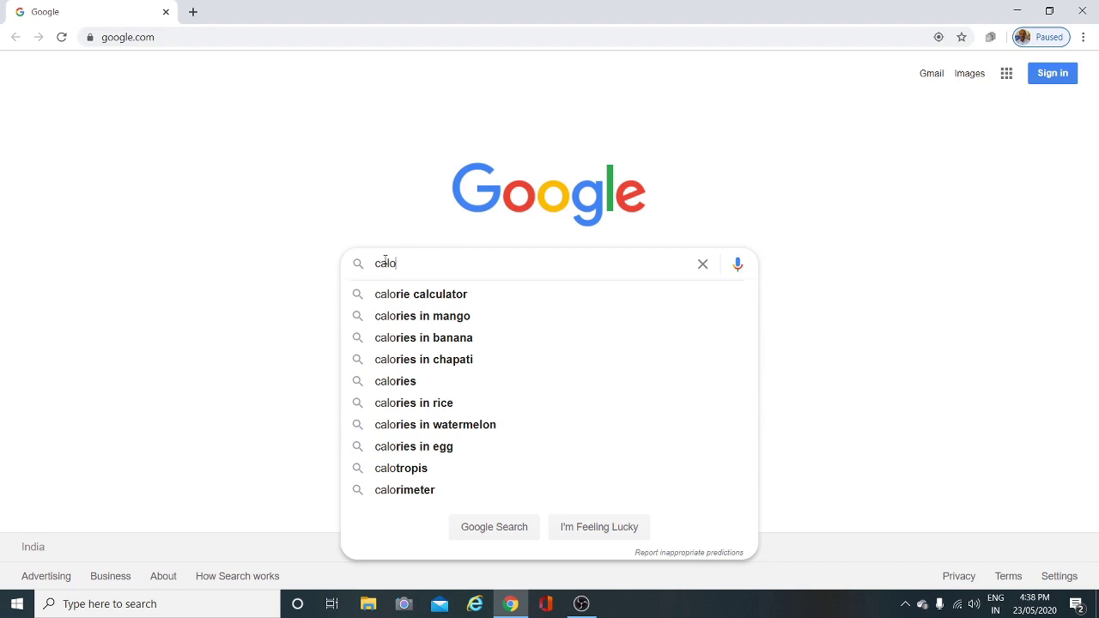
text(mel)
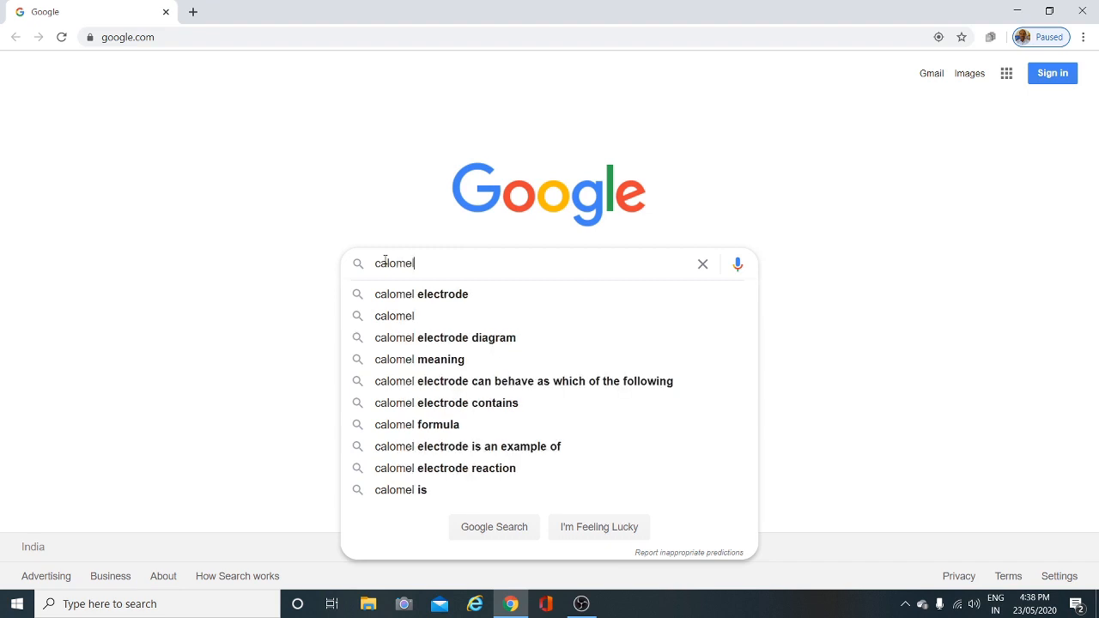
mouse_move(423, 317)
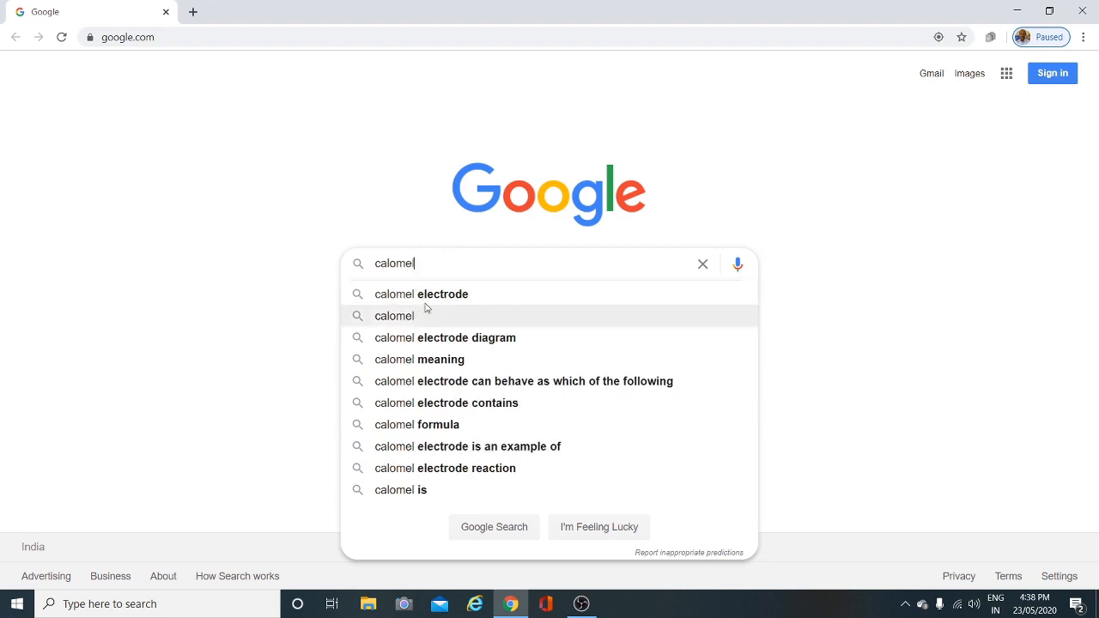
click(423, 294)
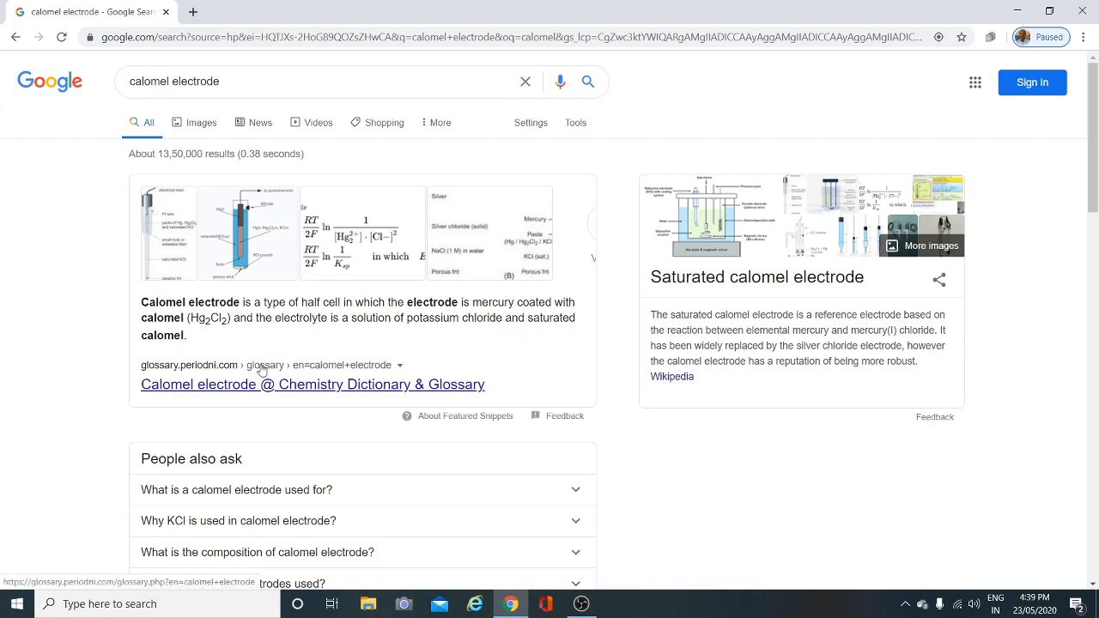
Step: Scroll the results to locate the 'Calomel electrode @ Chemistry Dictionary & Glossary' link
scroll(down, 3)
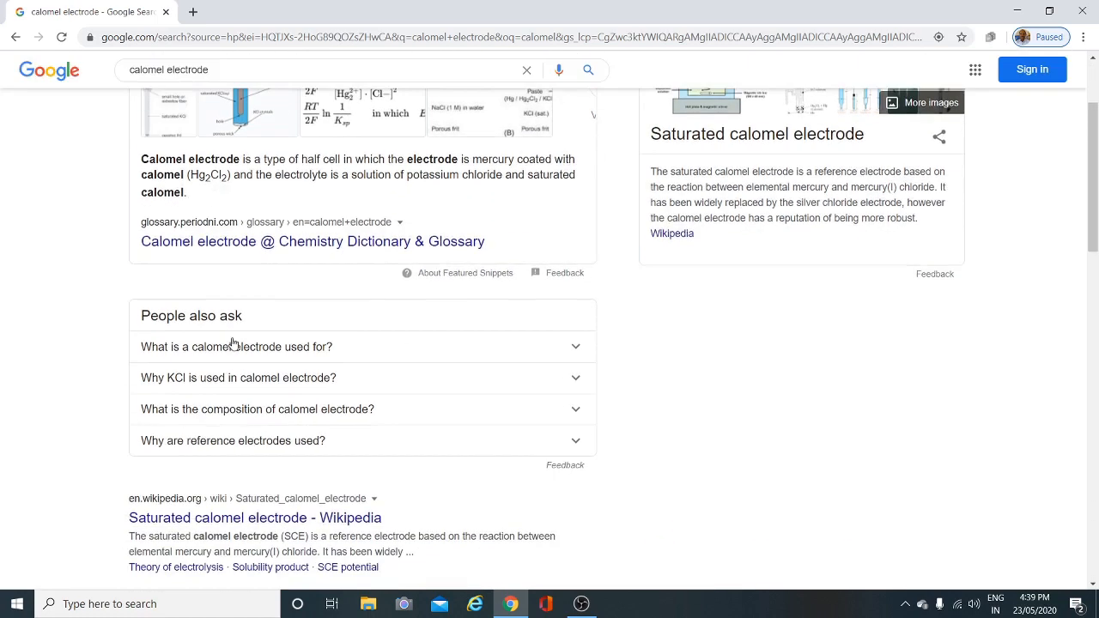
mouse_move(232, 241)
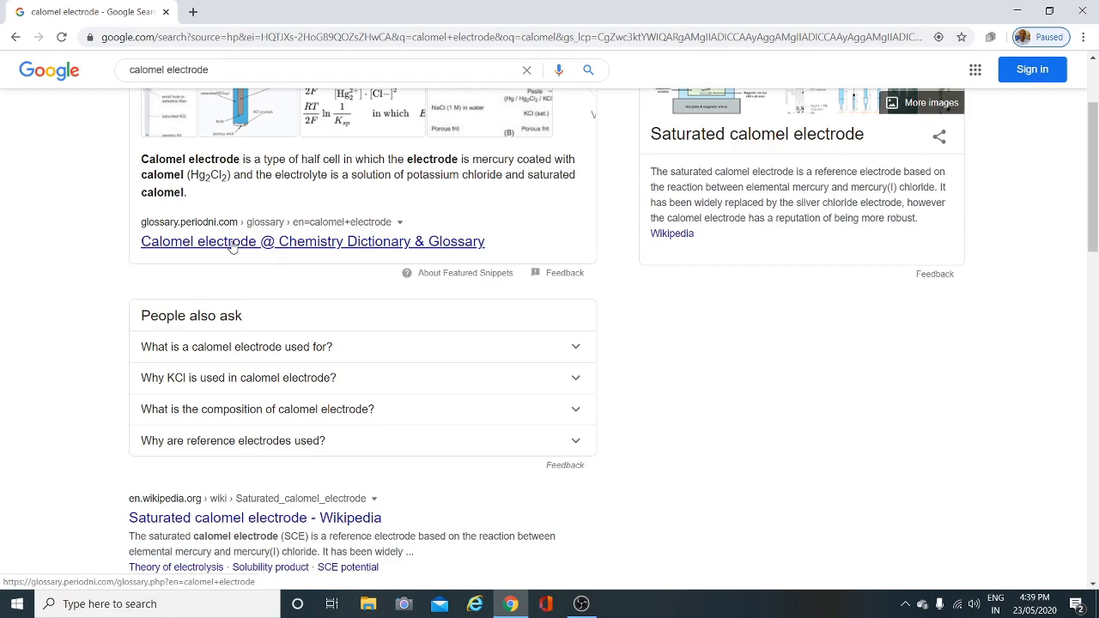
scroll(up, 3)
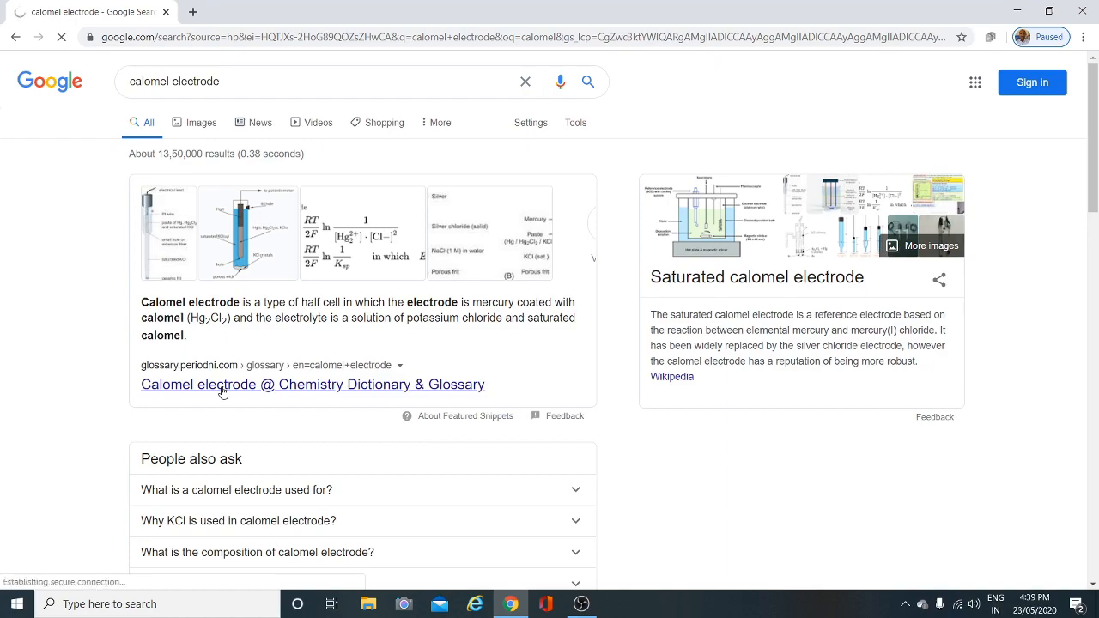
Step: Load the glossary's calomel electrode entry and scroll to its half-cell reaction and potential table
click(312, 385)
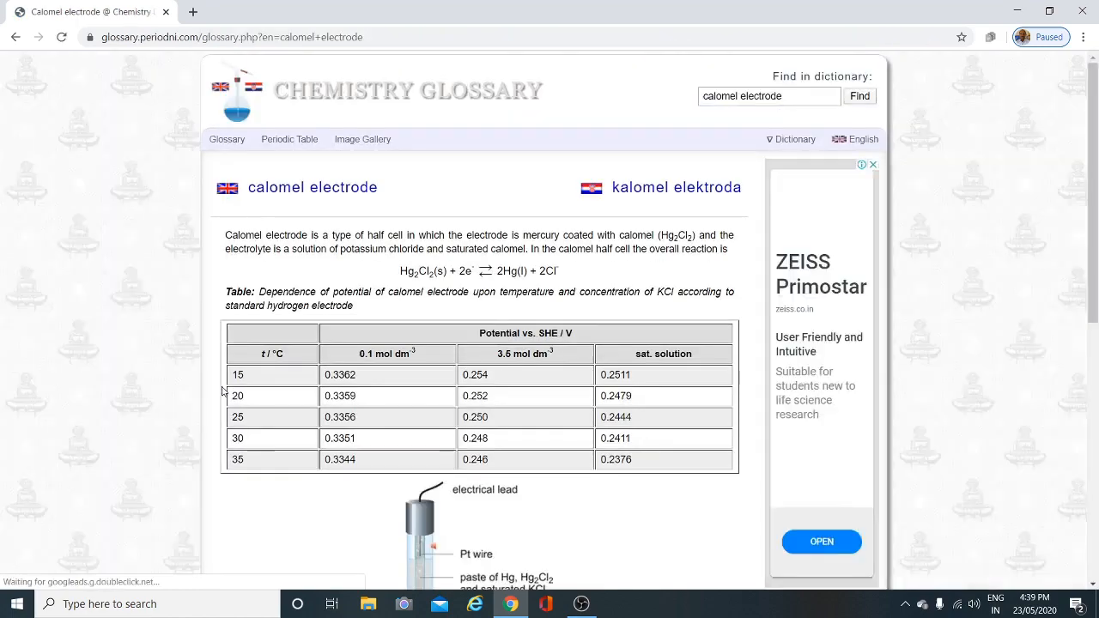
scroll(down, 3)
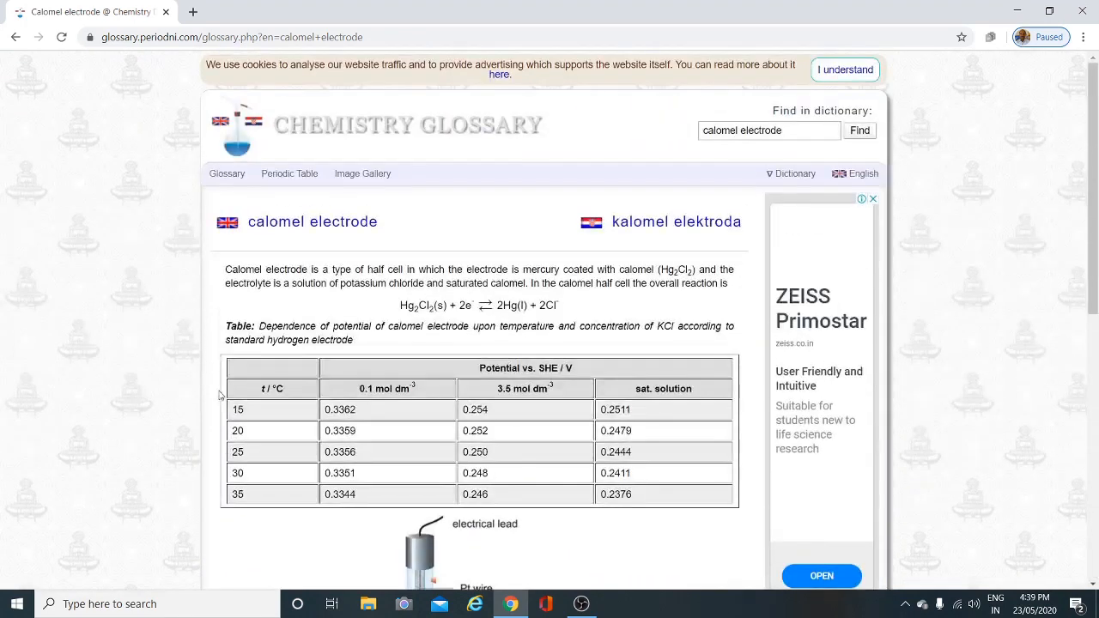
mouse_move(17, 37)
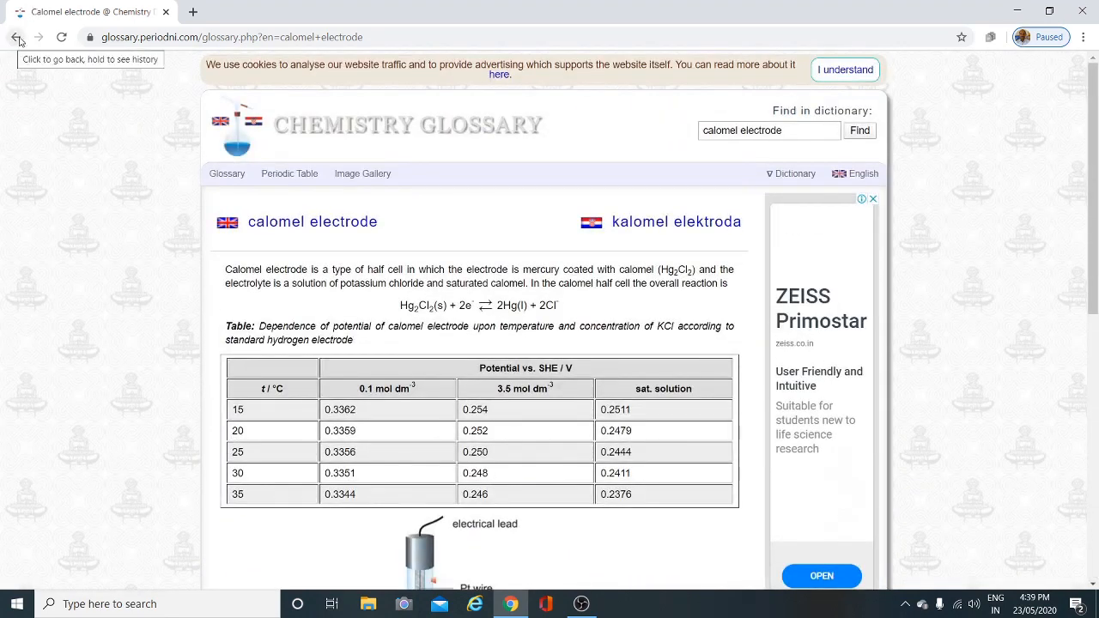
Step: Go back to the 'calomel electrode' results and switch to Images
click(15, 38)
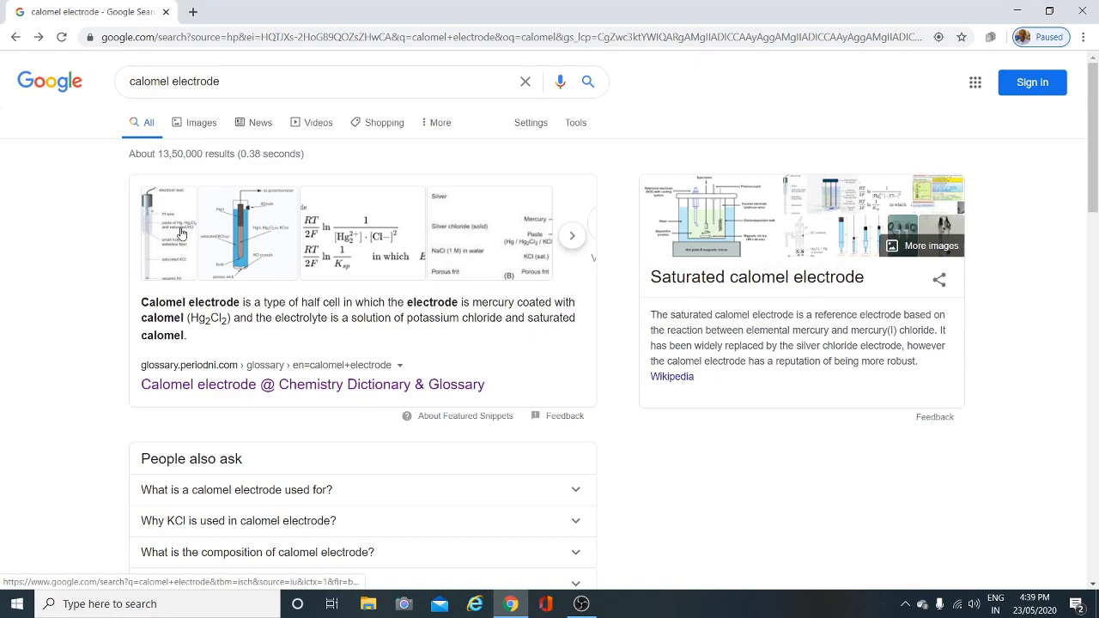
mouse_move(312, 276)
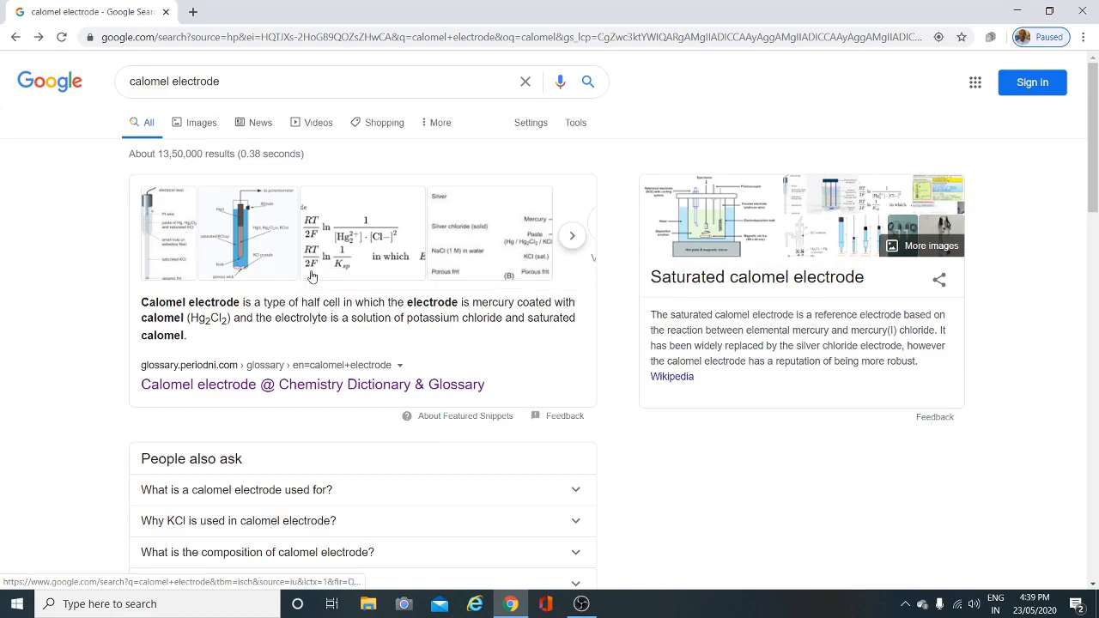
mouse_move(199, 131)
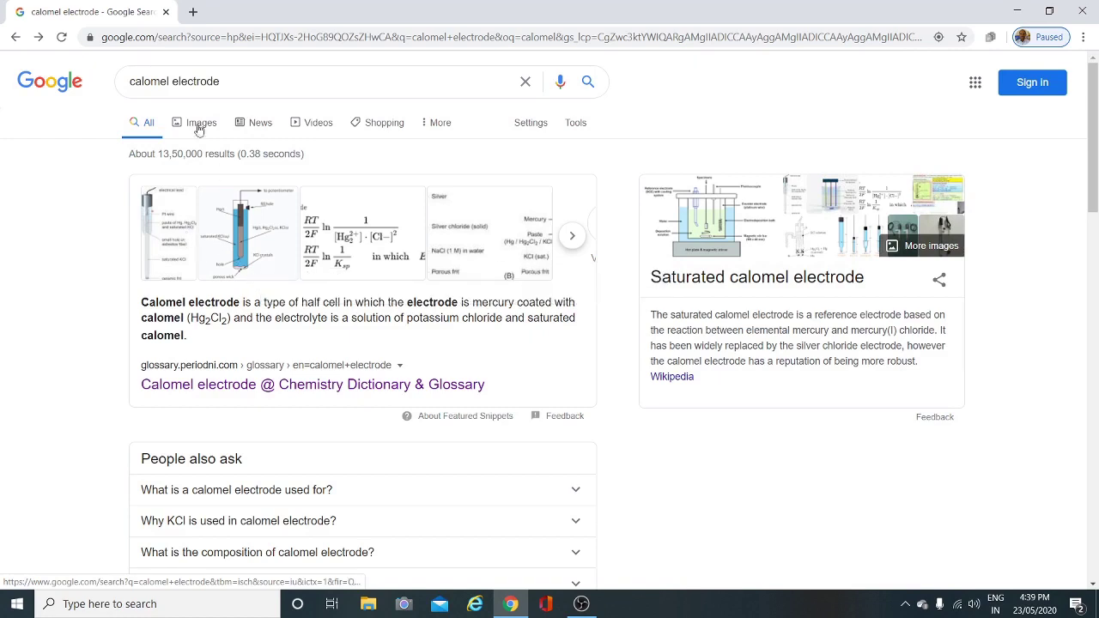
click(201, 122)
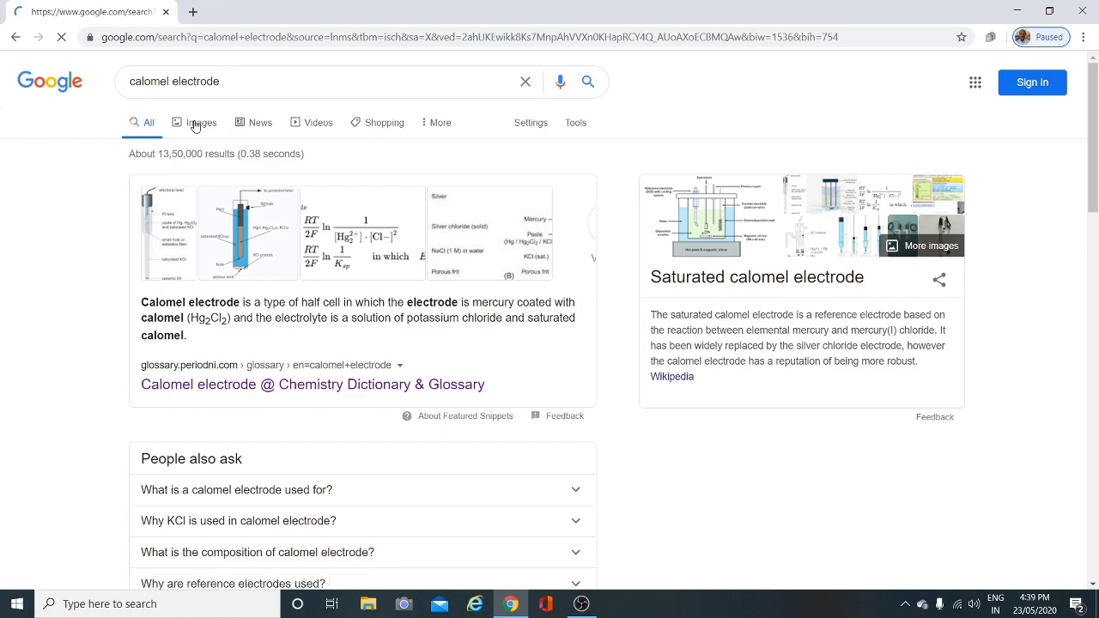
Step: Show the labelled Doubtnut calomel electrode diagram in the image preview panel
click(203, 122)
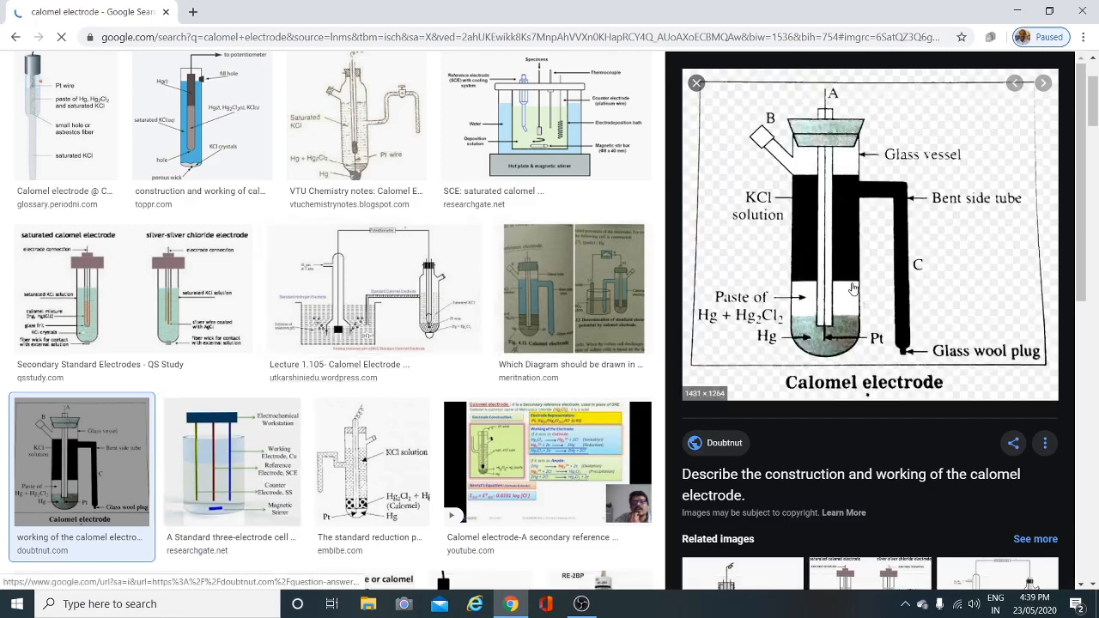
mouse_move(704, 131)
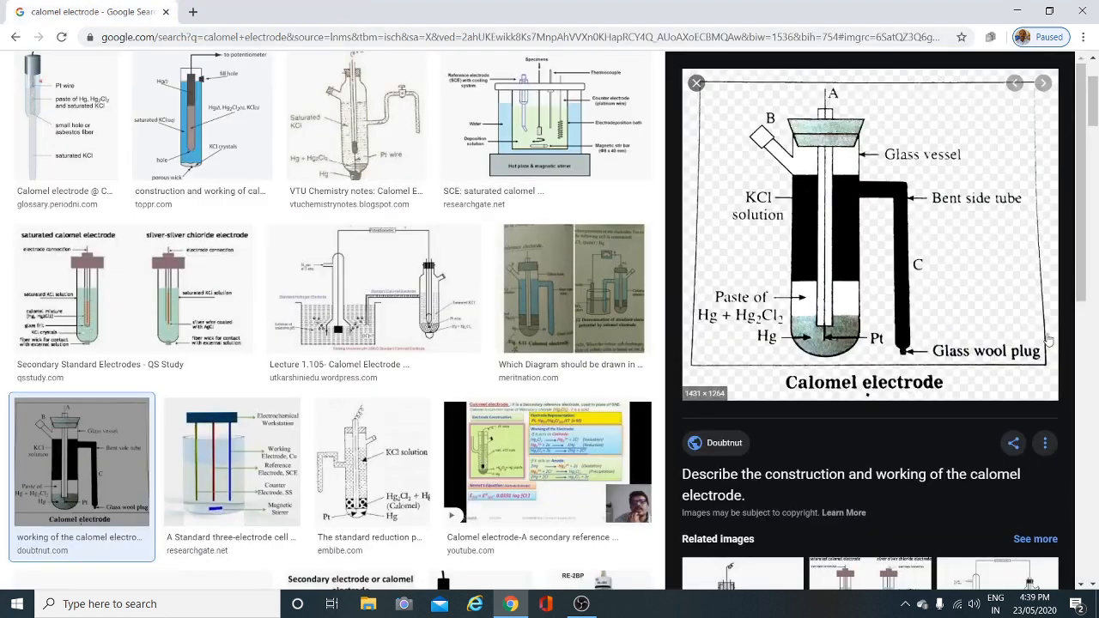
mouse_move(838, 250)
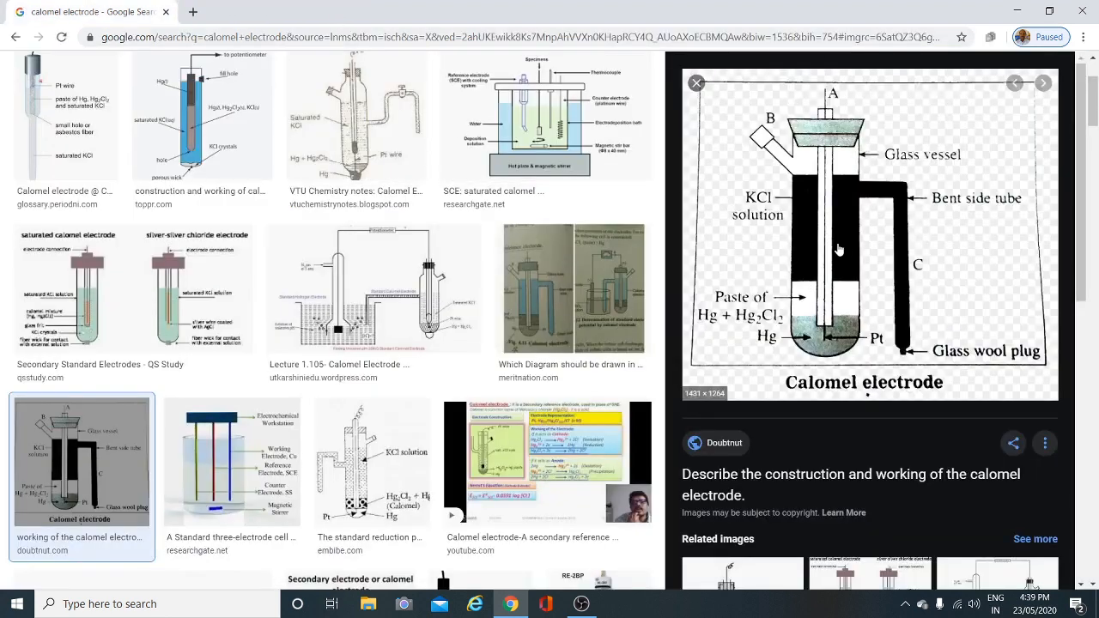
mouse_move(806, 254)
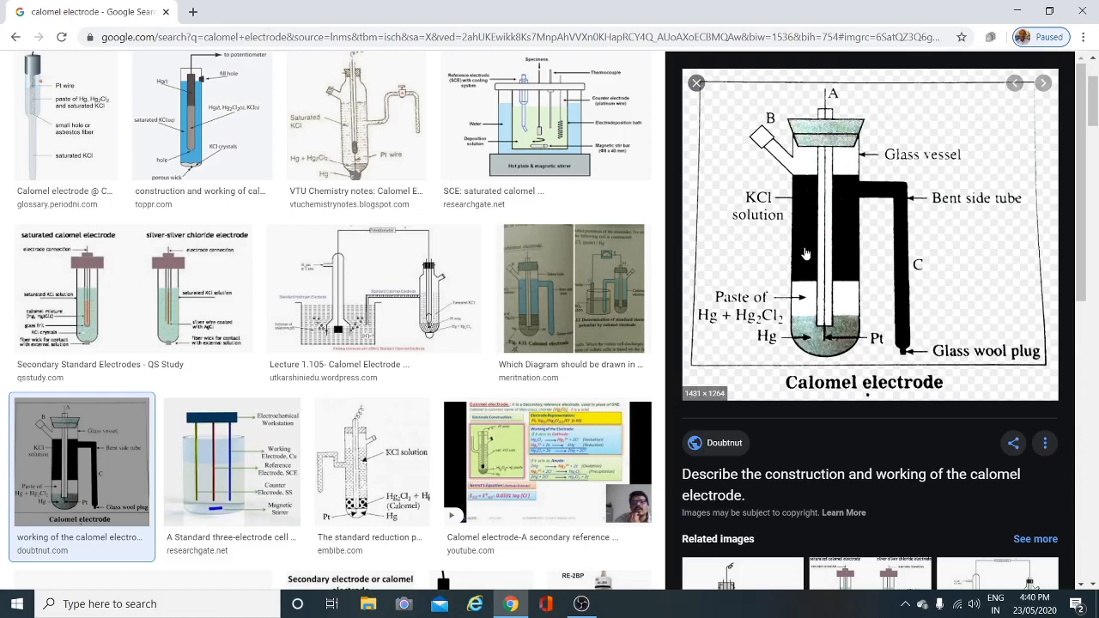
mouse_move(794, 268)
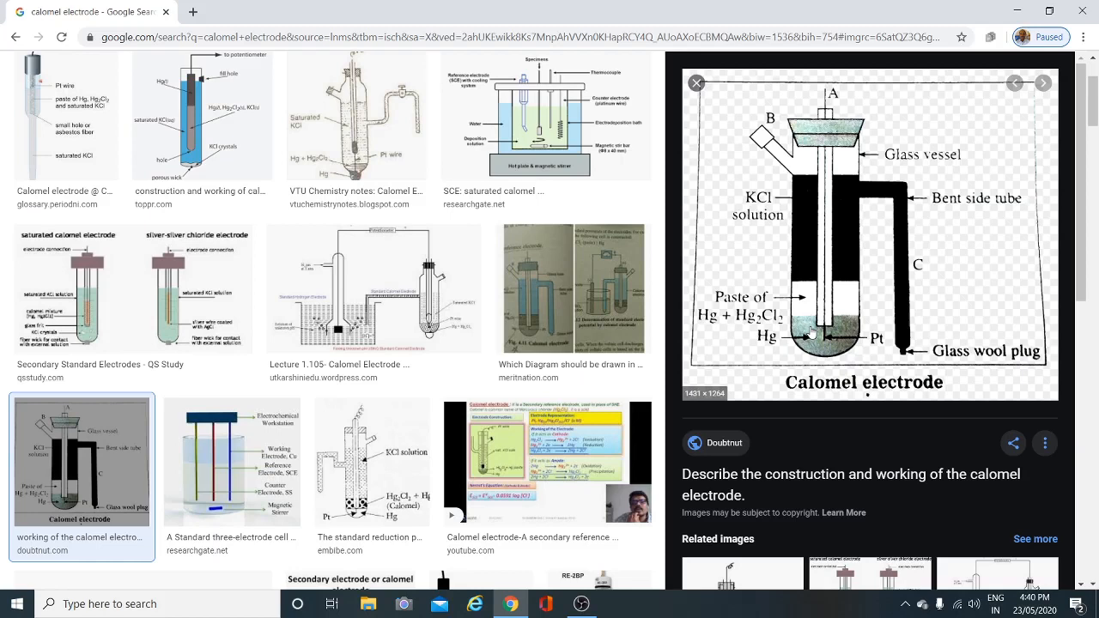
mouse_move(846, 282)
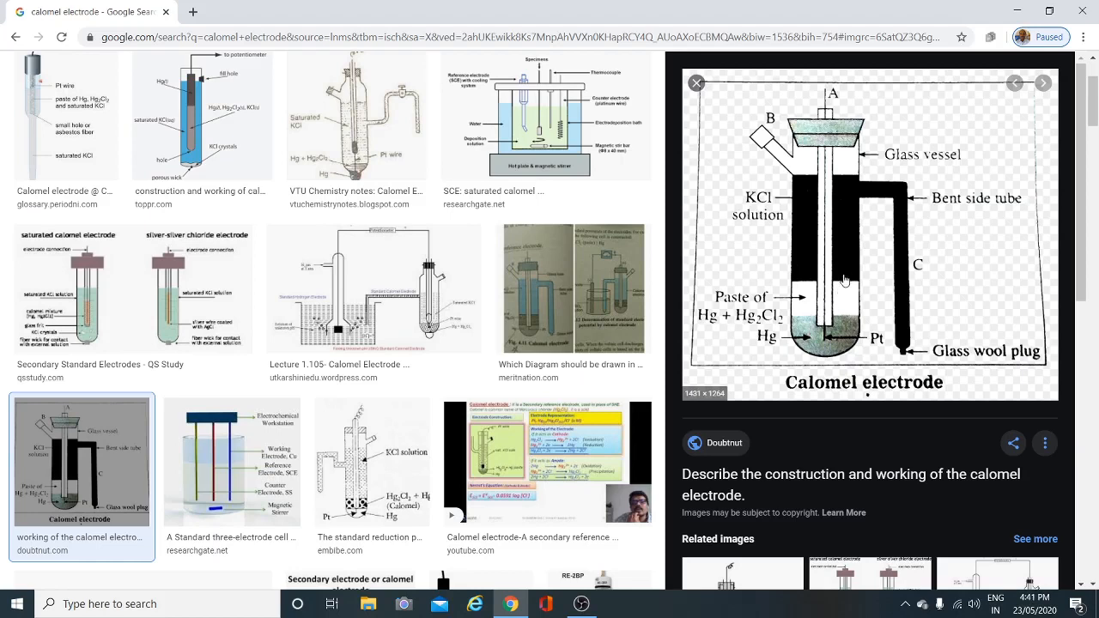
mouse_move(863, 263)
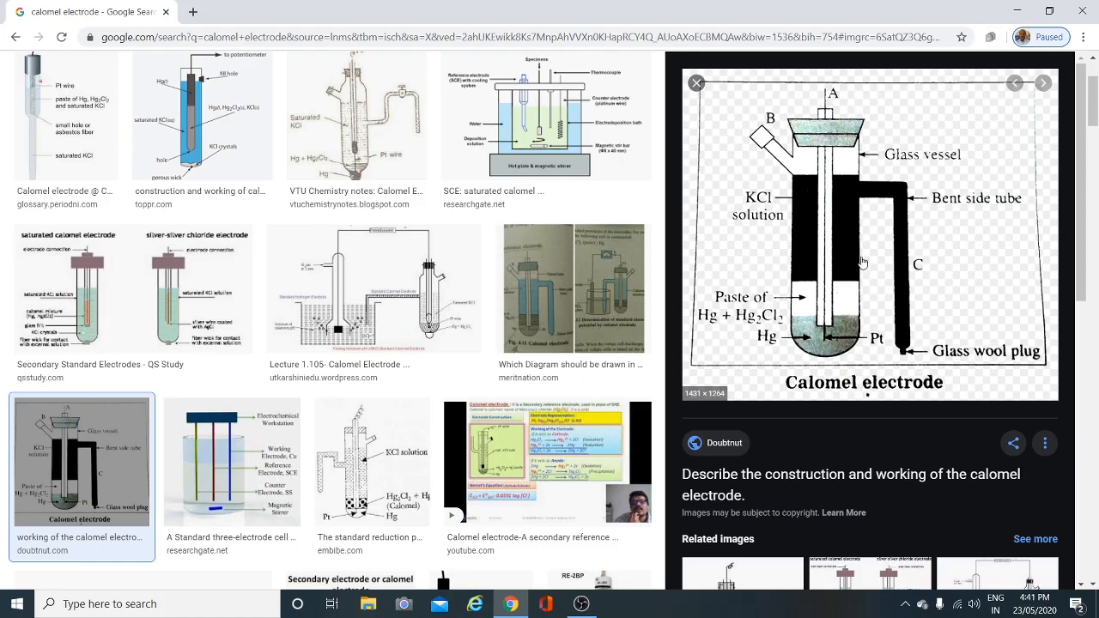
mouse_move(872, 261)
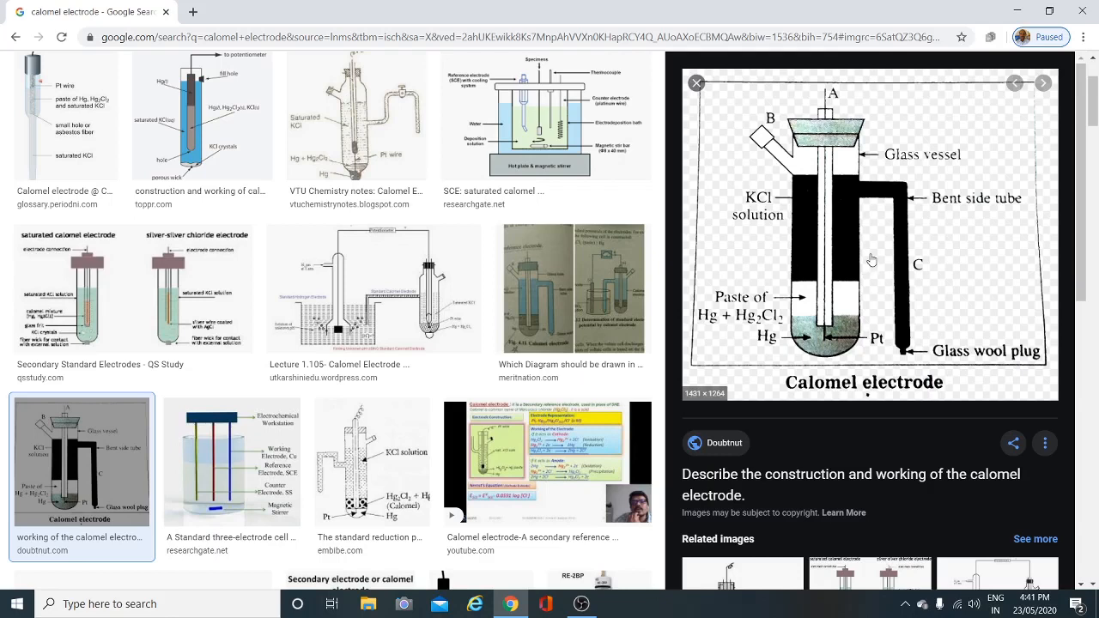
mouse_move(885, 263)
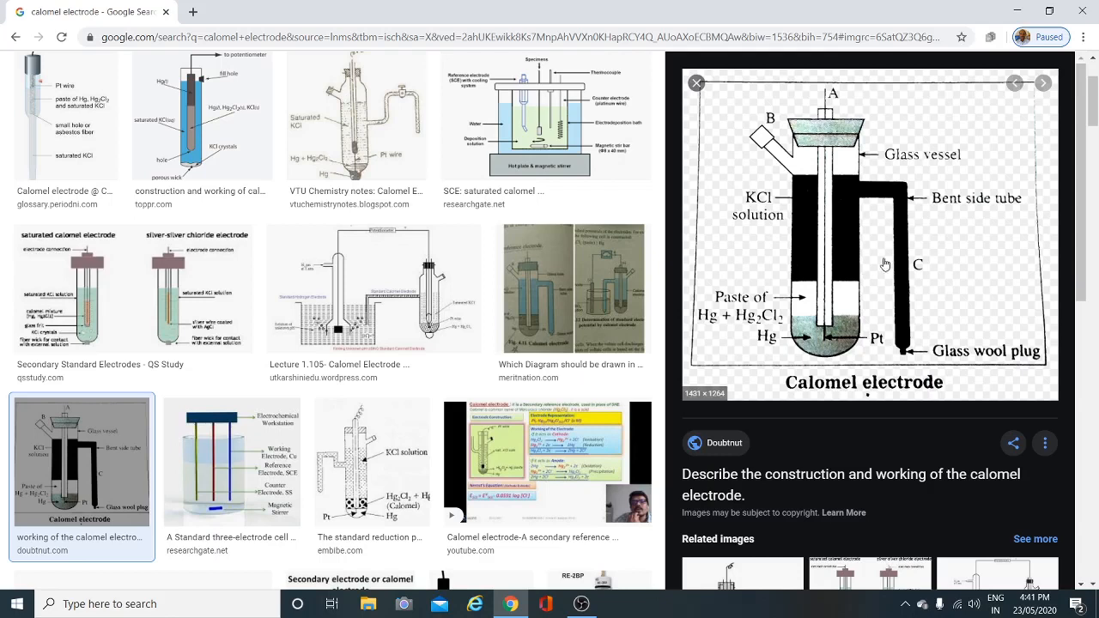